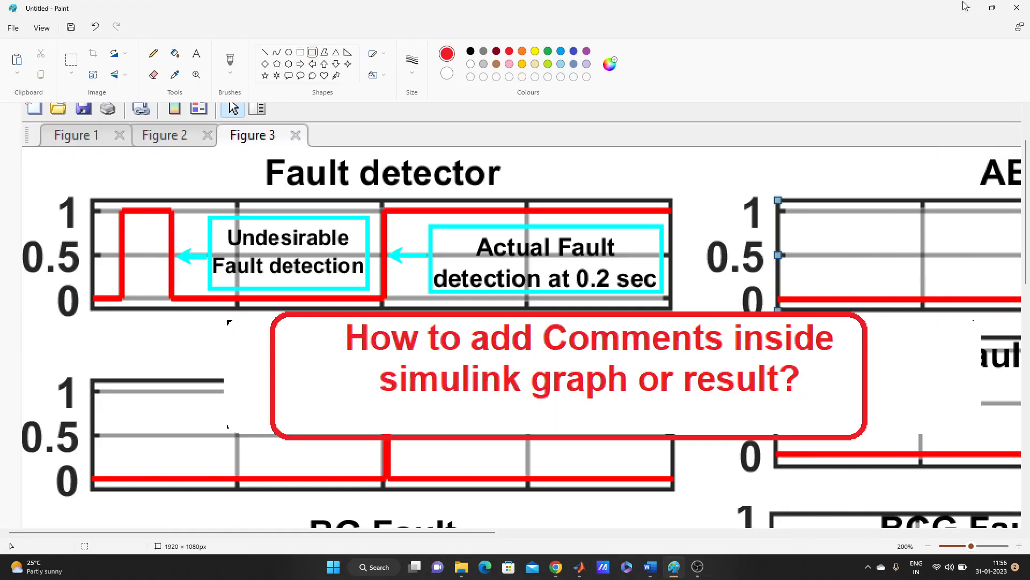
mouse_move(859, 182)
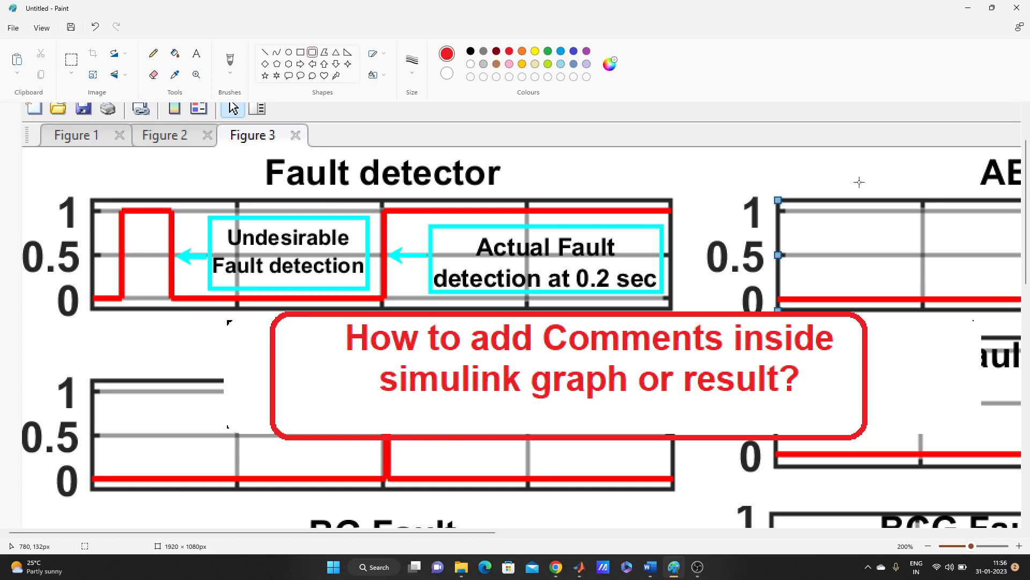
mouse_move(725, 238)
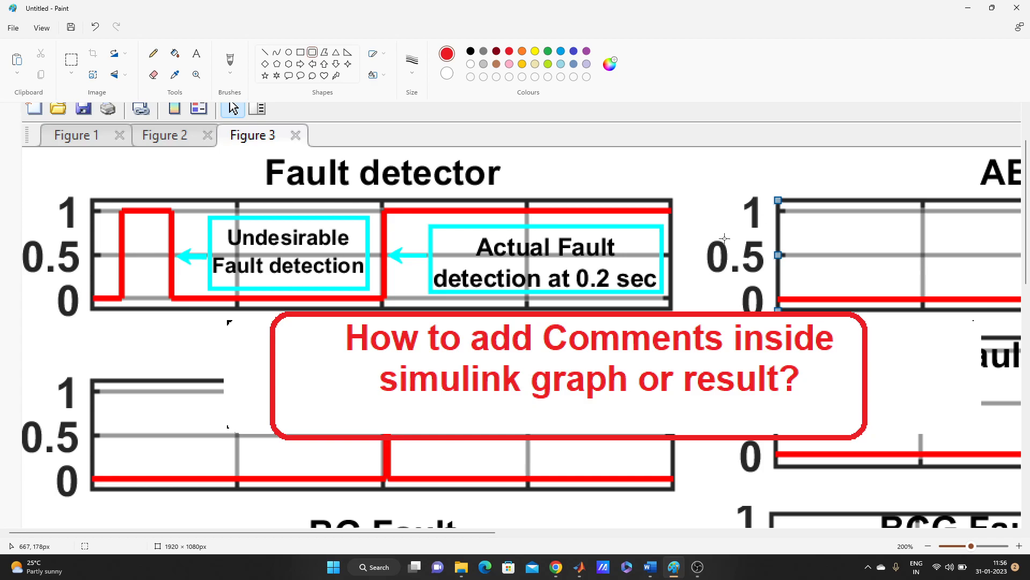
mouse_move(380, 370)
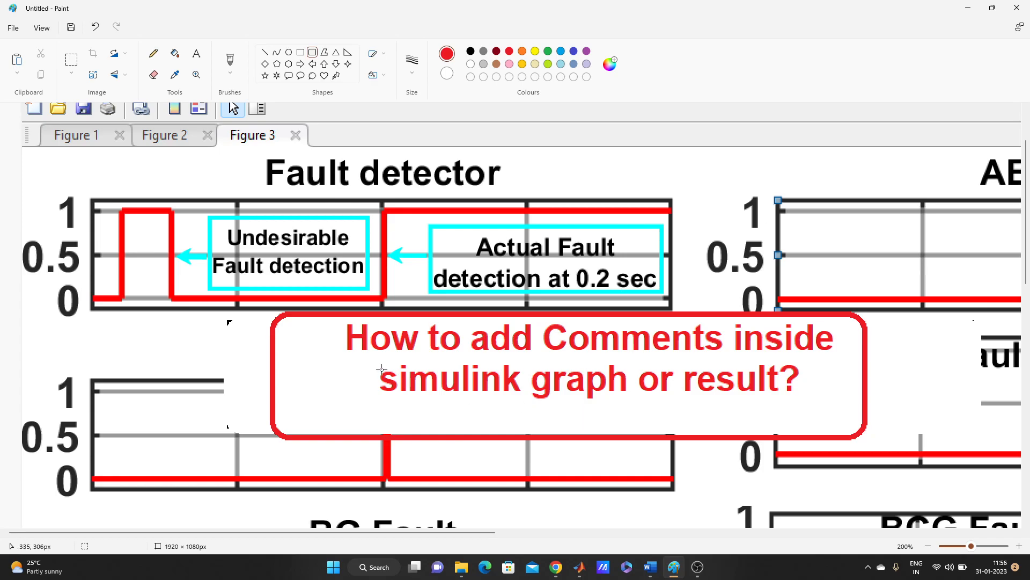
mouse_move(91, 220)
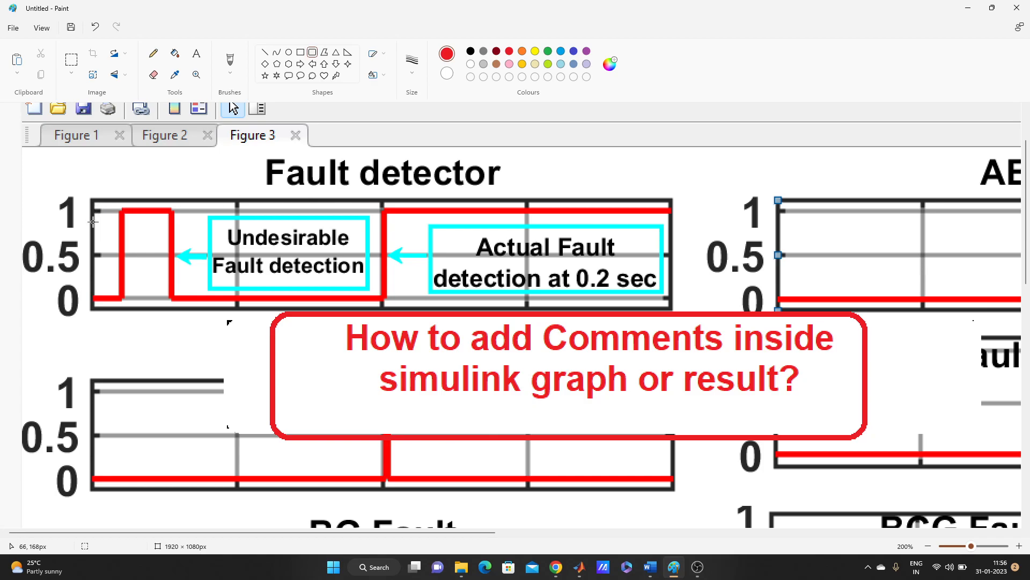
mouse_move(559, 178)
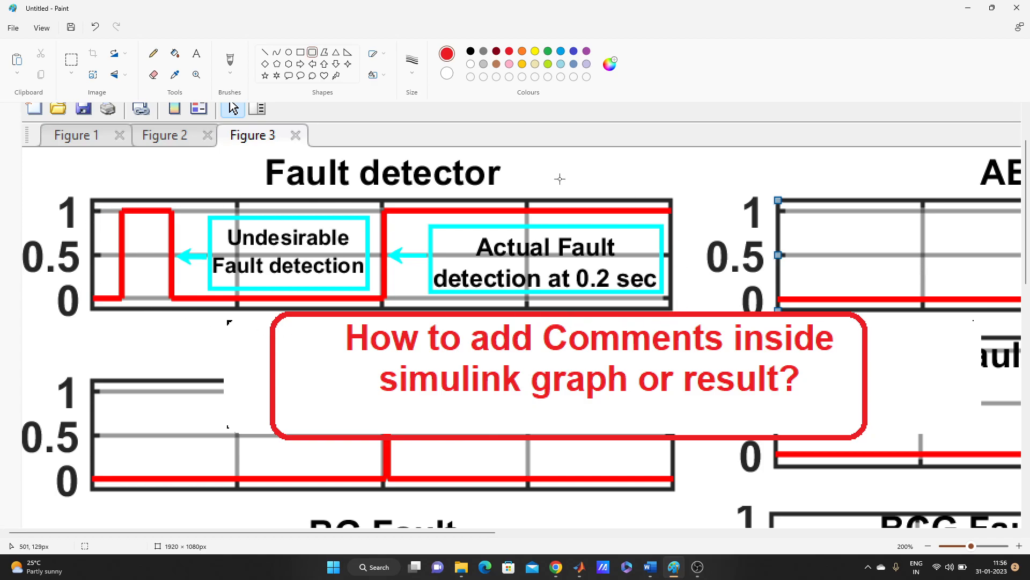
mouse_move(258, 257)
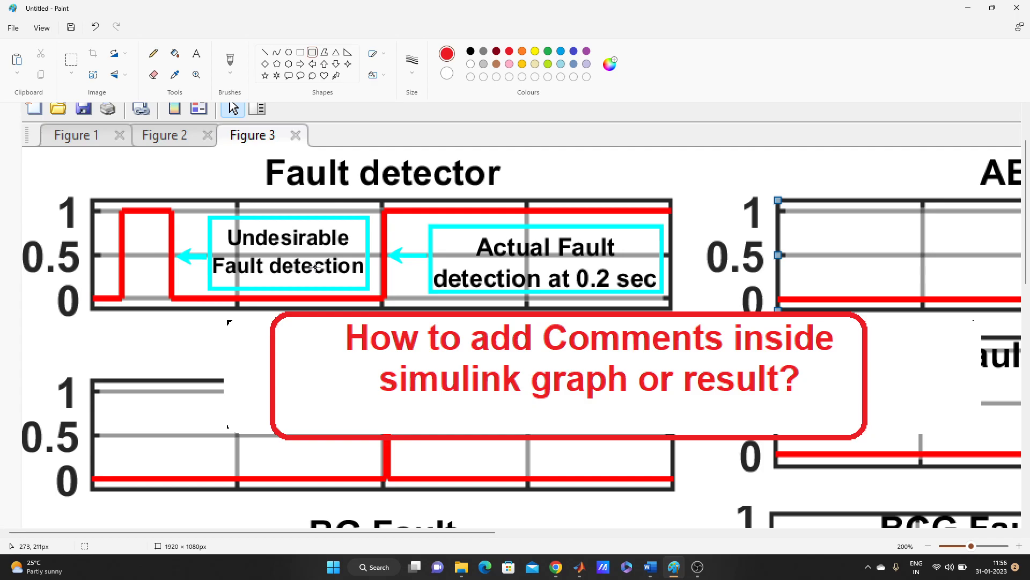
mouse_move(228, 224)
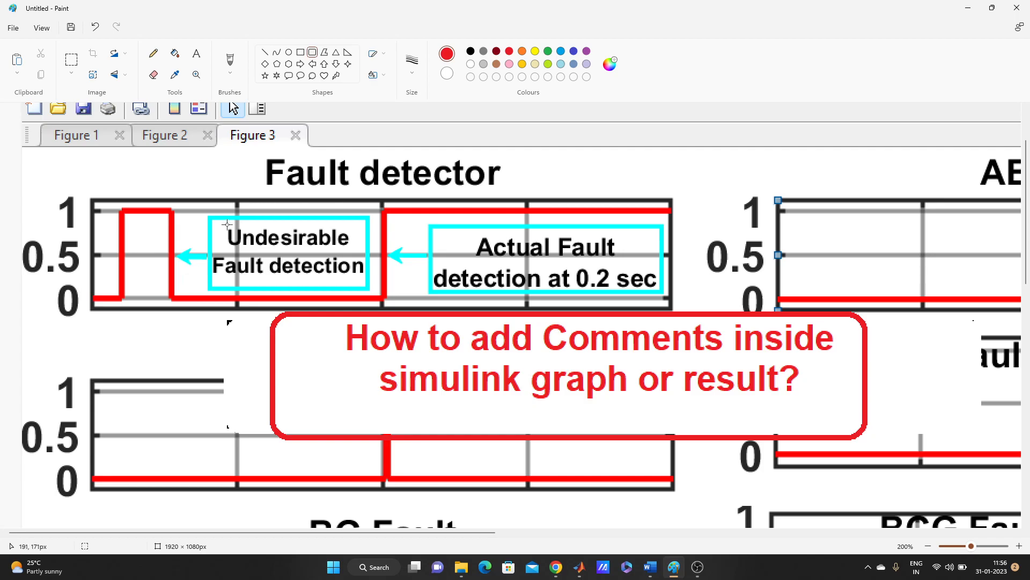
mouse_move(210, 261)
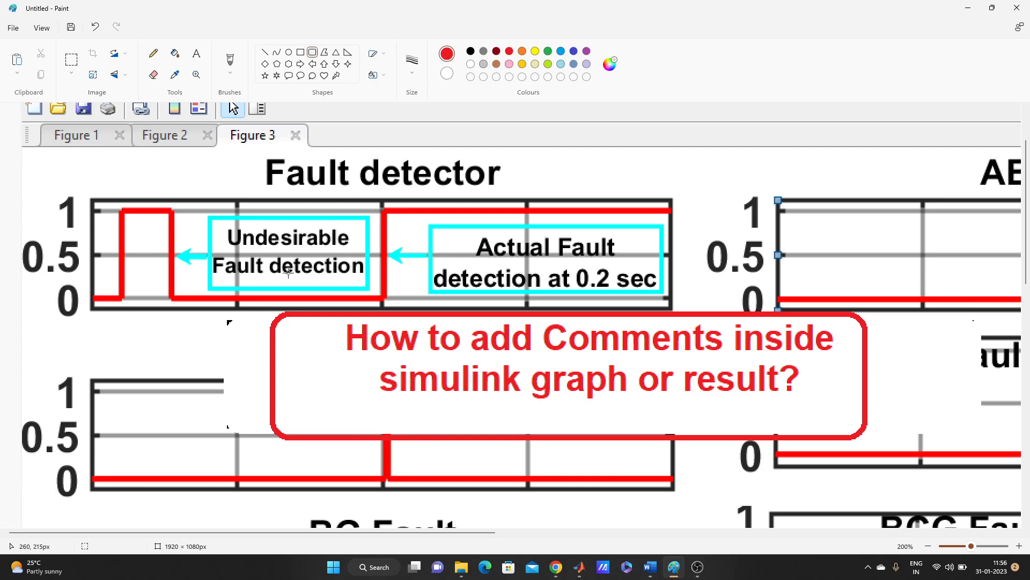
mouse_move(470, 255)
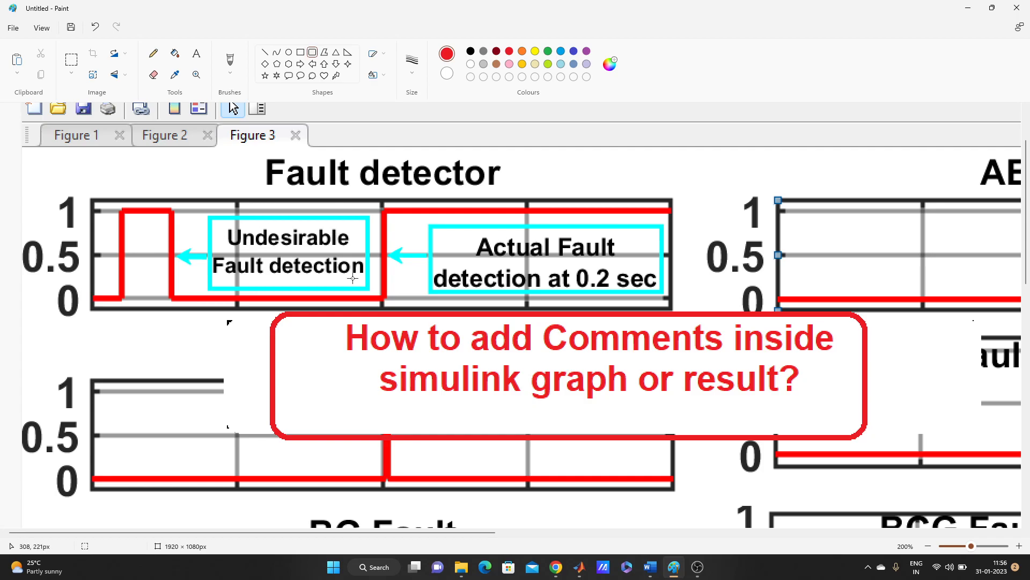
mouse_move(692, 389)
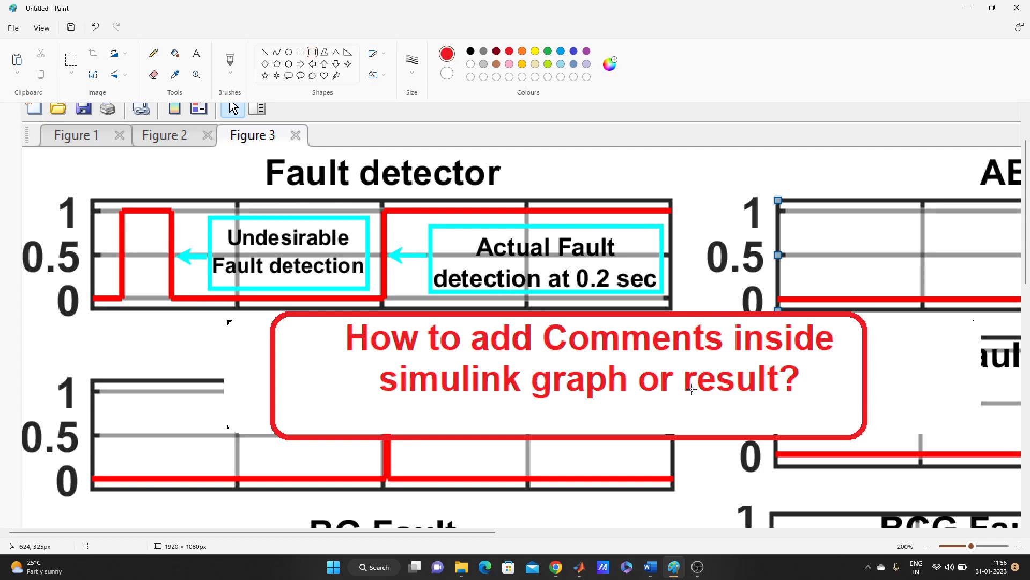
mouse_move(569, 463)
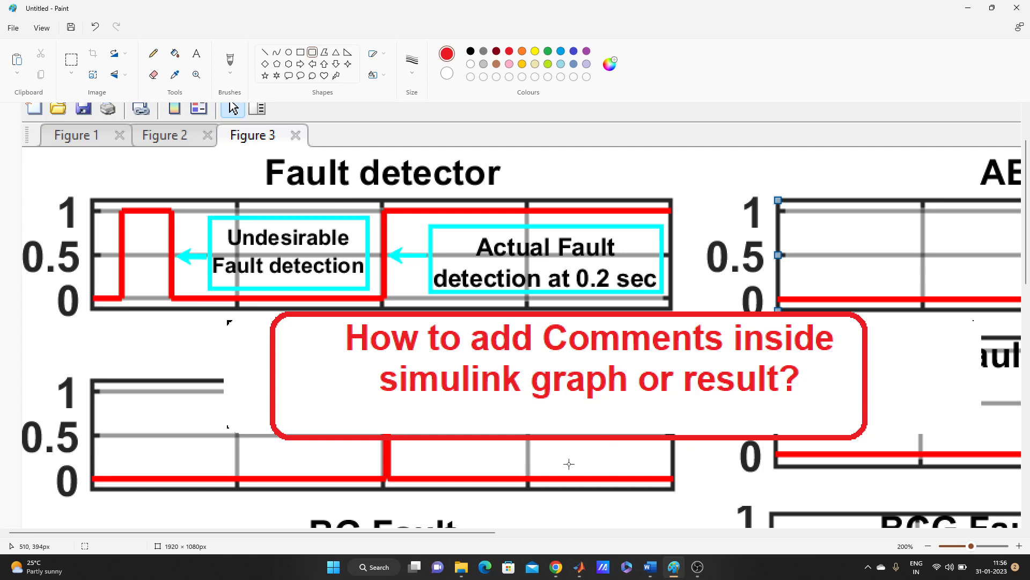
mouse_move(580, 567)
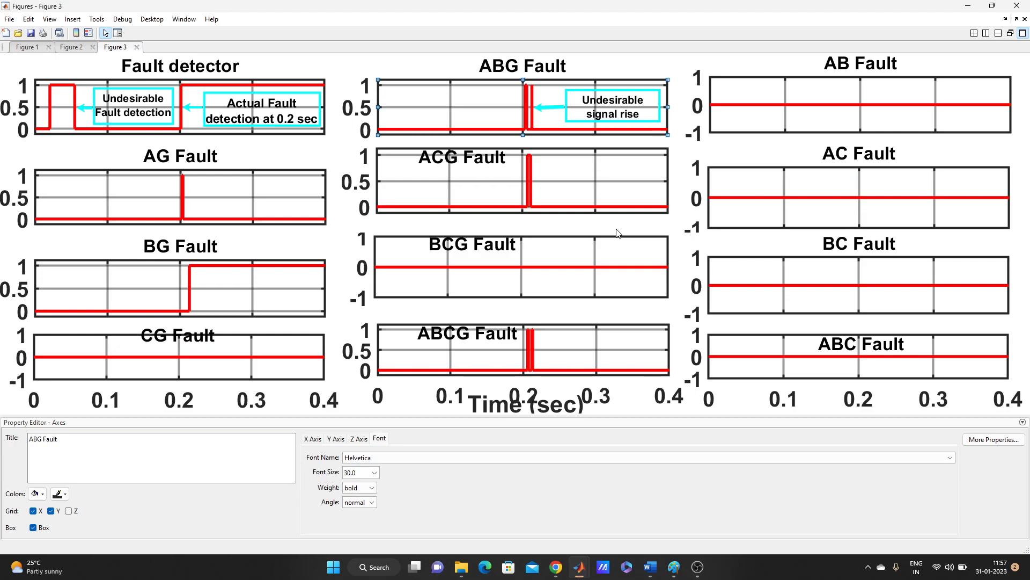
mouse_move(727, 226)
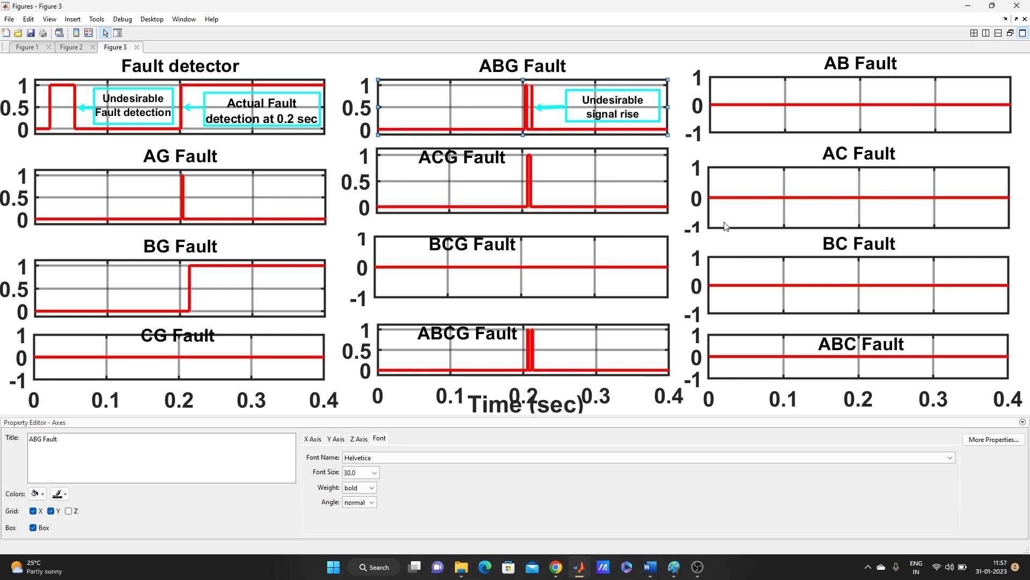
mouse_move(552, 181)
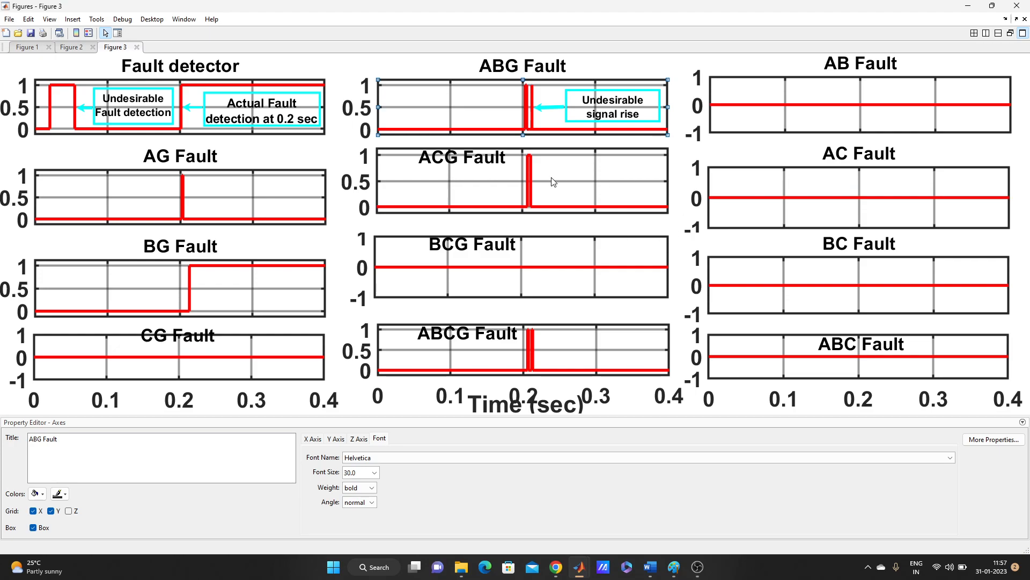
Select the ACG Fault subplot in Figure 3 and bring up the Insert menu
left_click(519, 181)
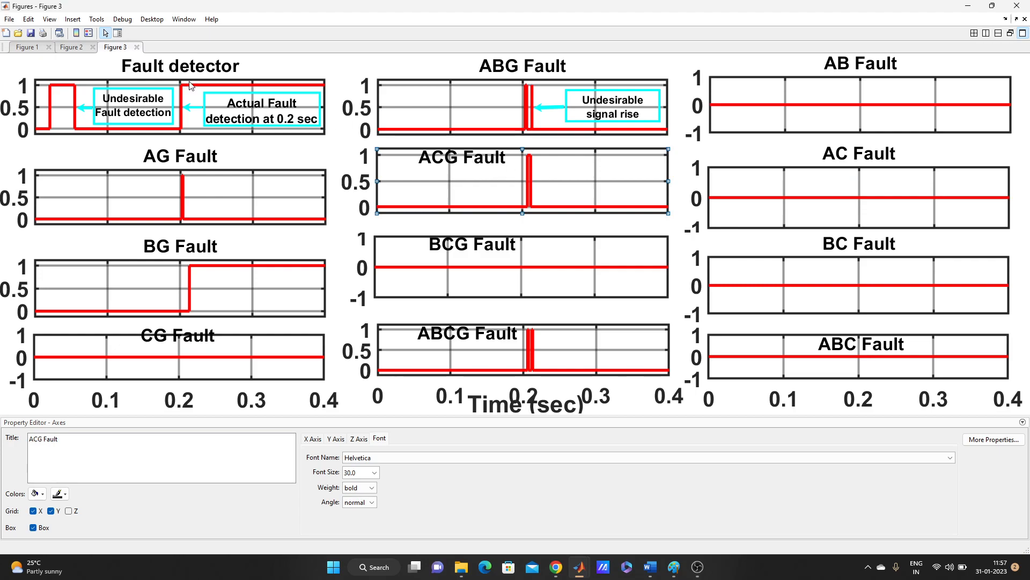
left_click(72, 18)
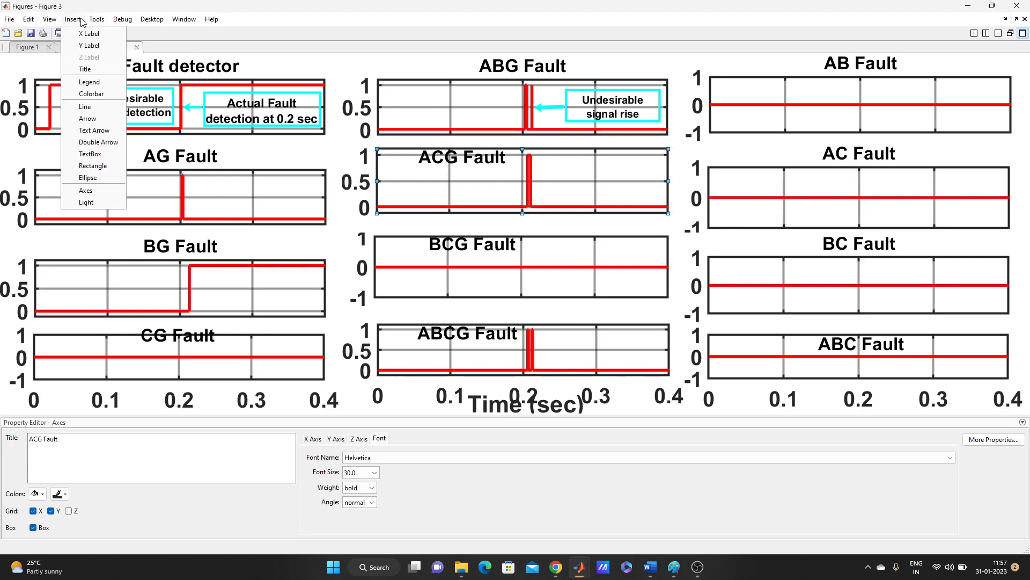
mouse_move(91, 94)
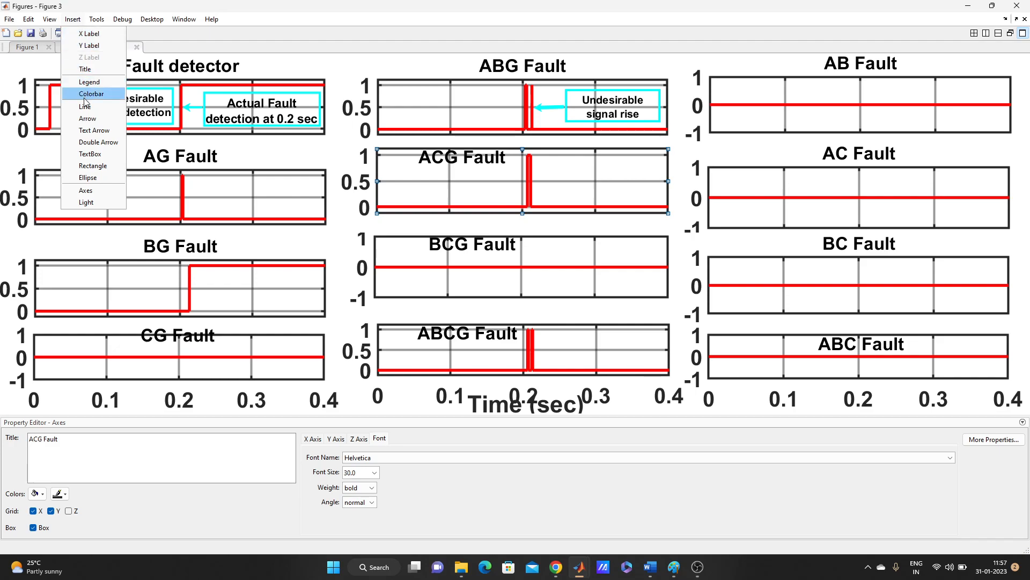
mouse_move(88, 118)
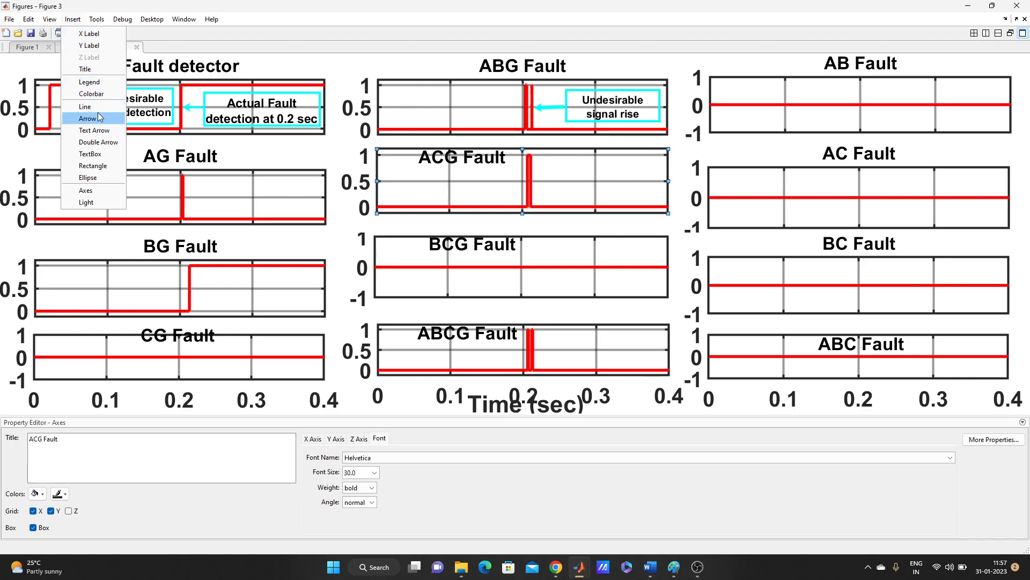
mouse_move(94, 130)
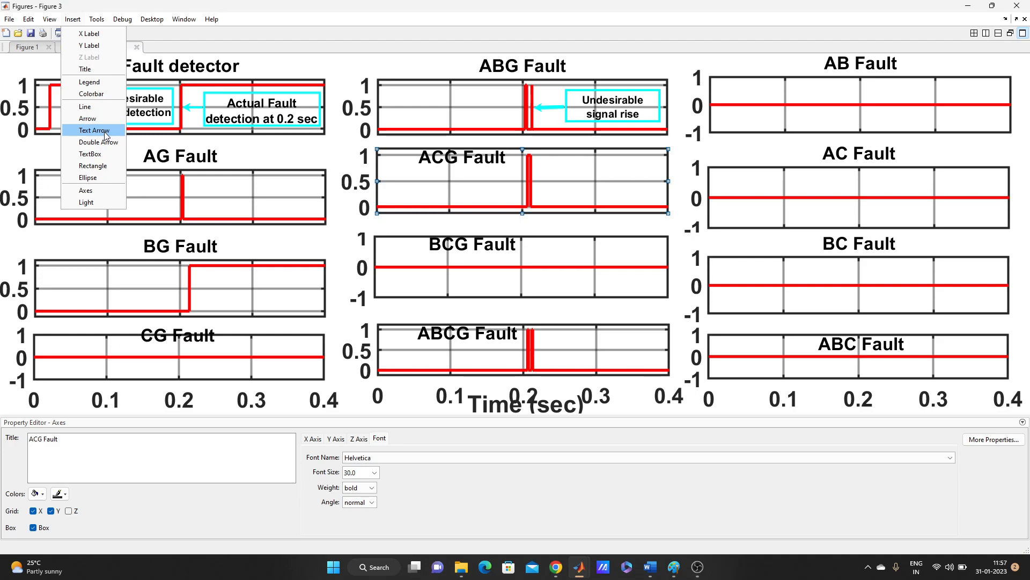
mouse_move(91, 154)
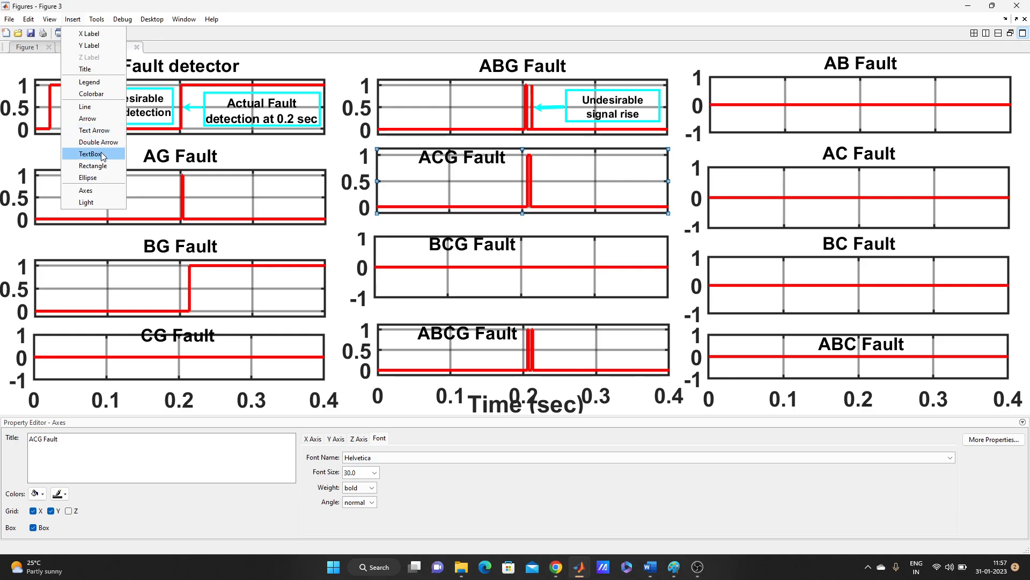
Choose the TextBox annotation from the Insert menu
left_click(90, 154)
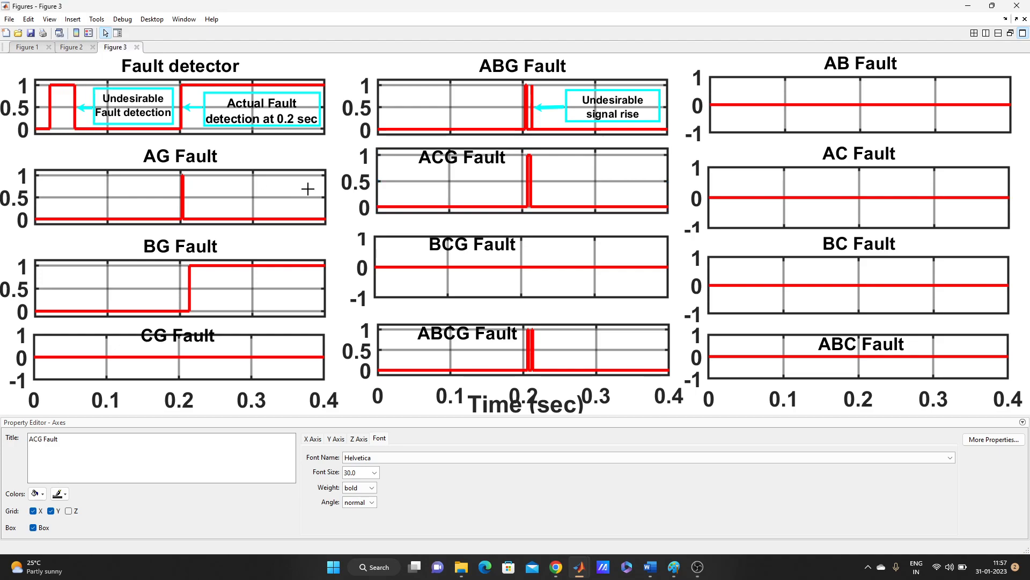
mouse_move(548, 163)
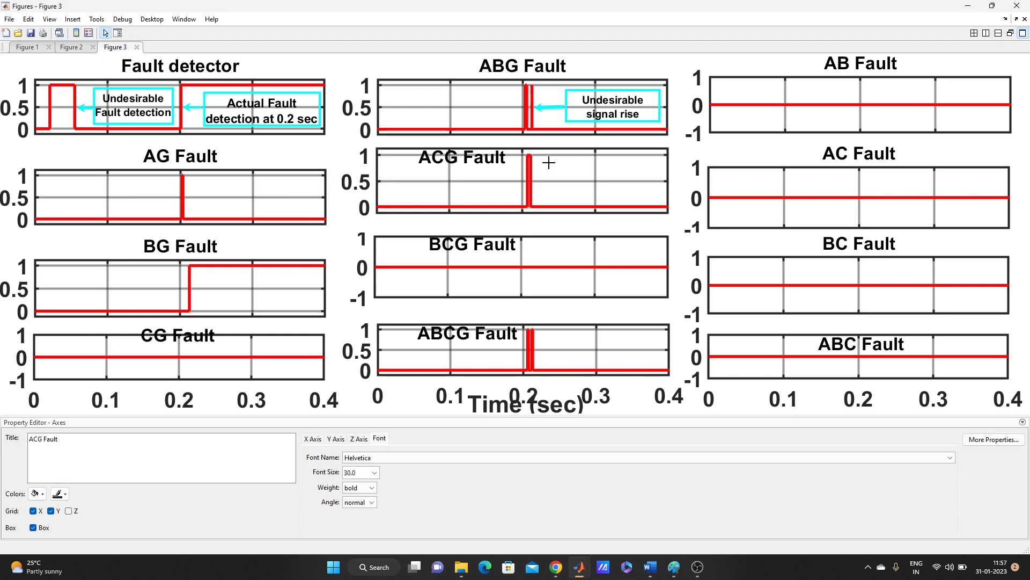
Draw a text box right of the ACG Fault spike reading 'Undesirable signal rise'
left_click(564, 167)
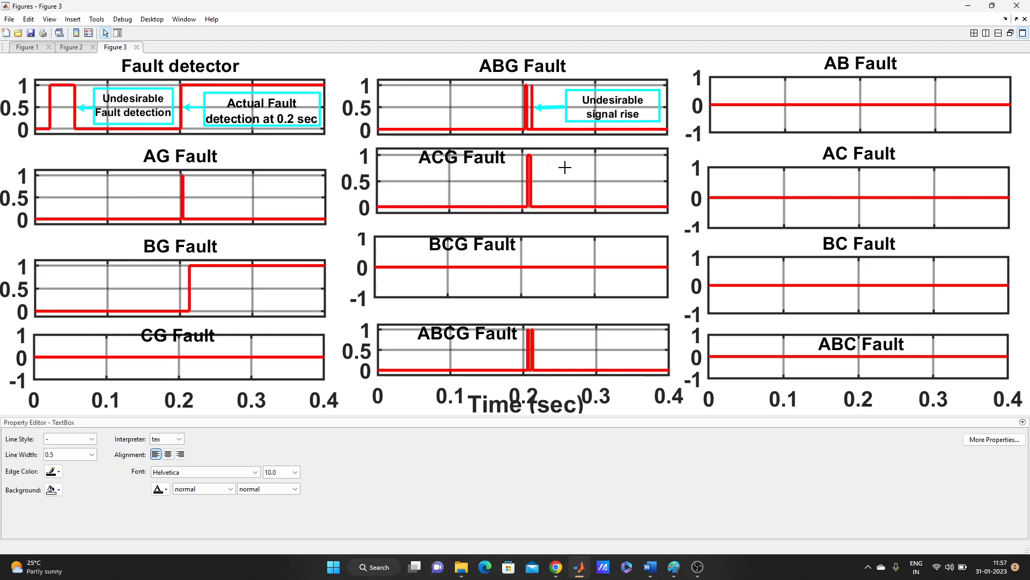
left_click_drag(544, 161, 652, 198)
type("Undesir")
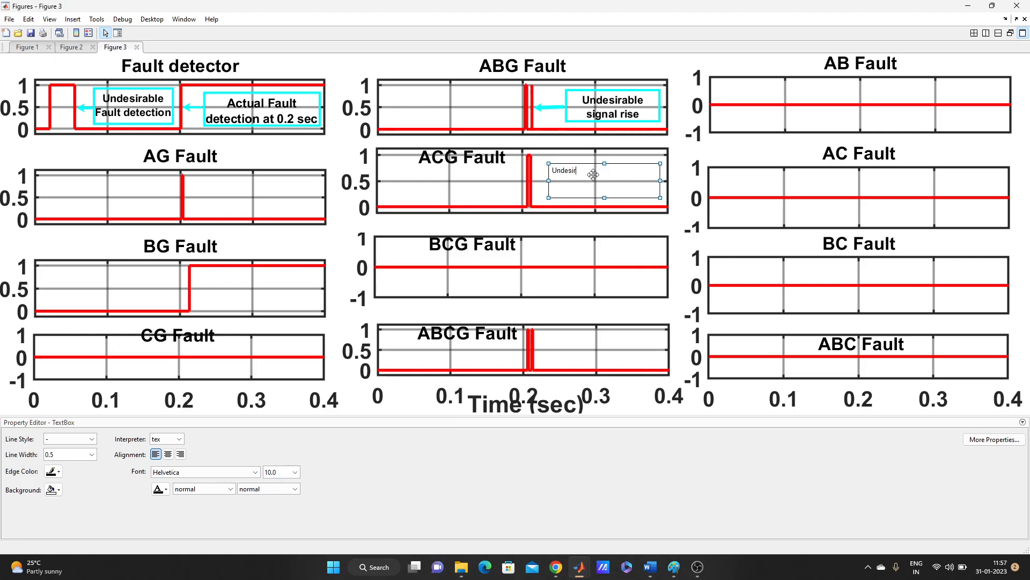
type("able")
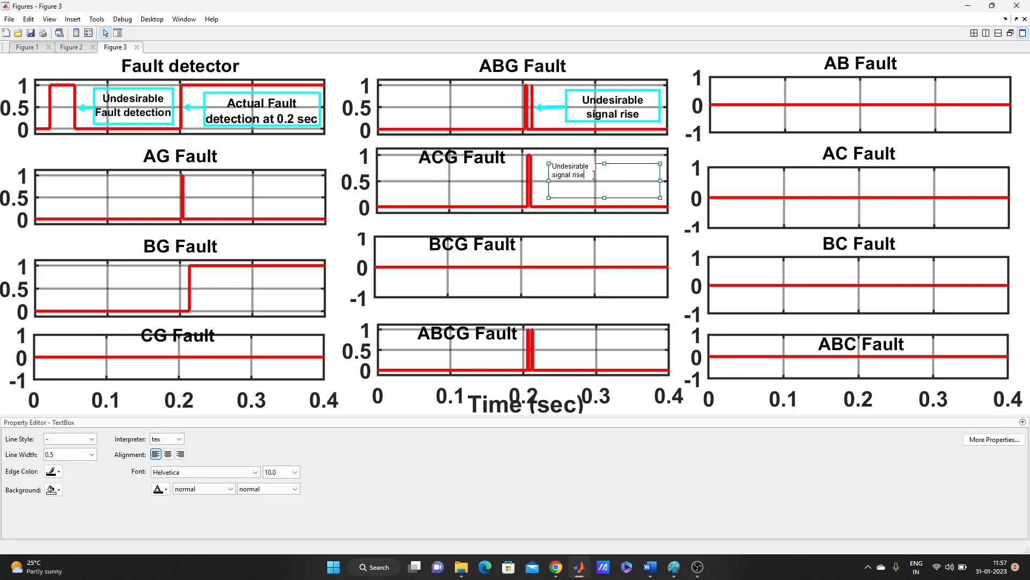
mouse_move(599, 186)
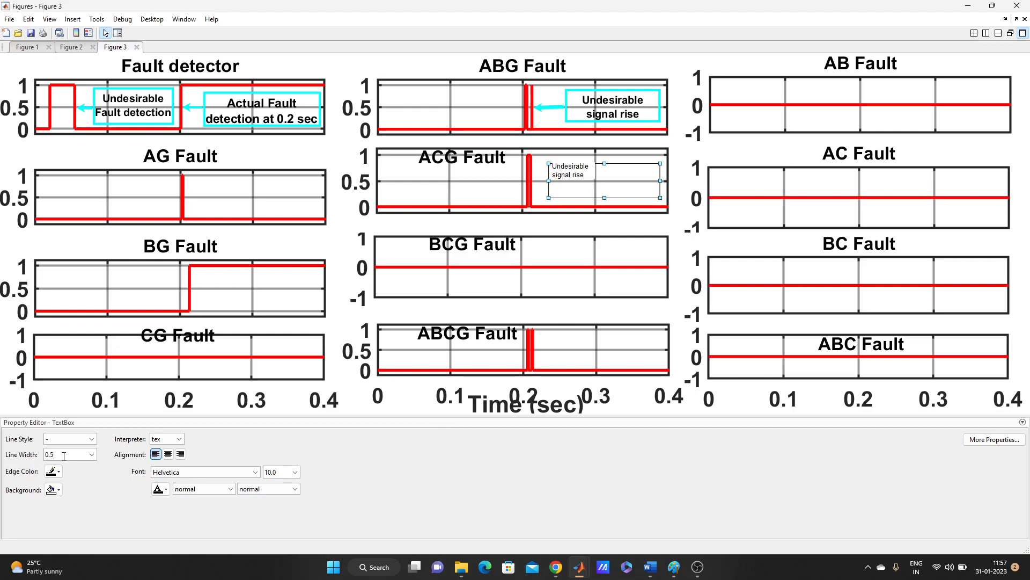
mouse_move(69, 454)
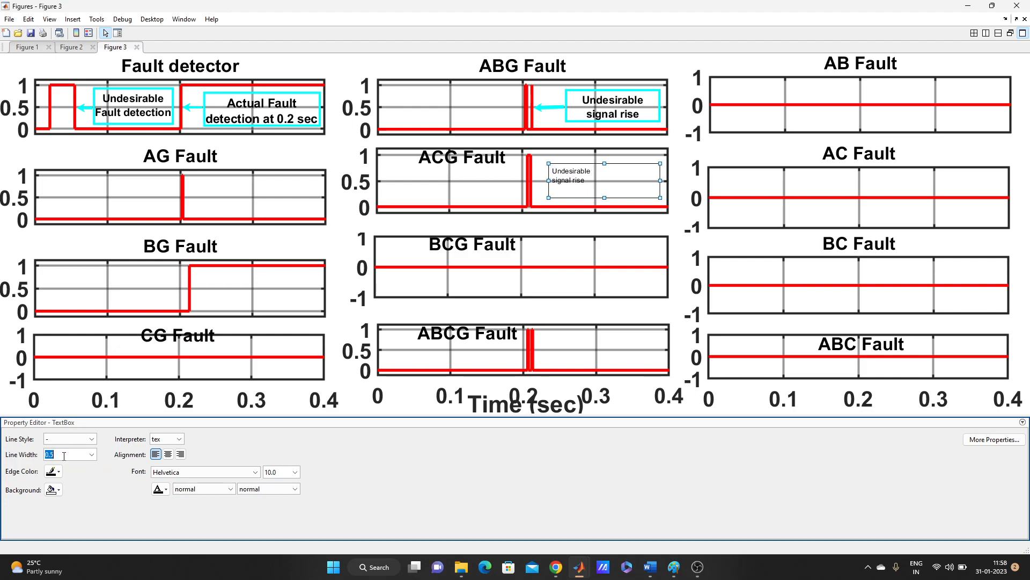
Give the text box border a 3.0 line width and cyan edge color
type("3.0")
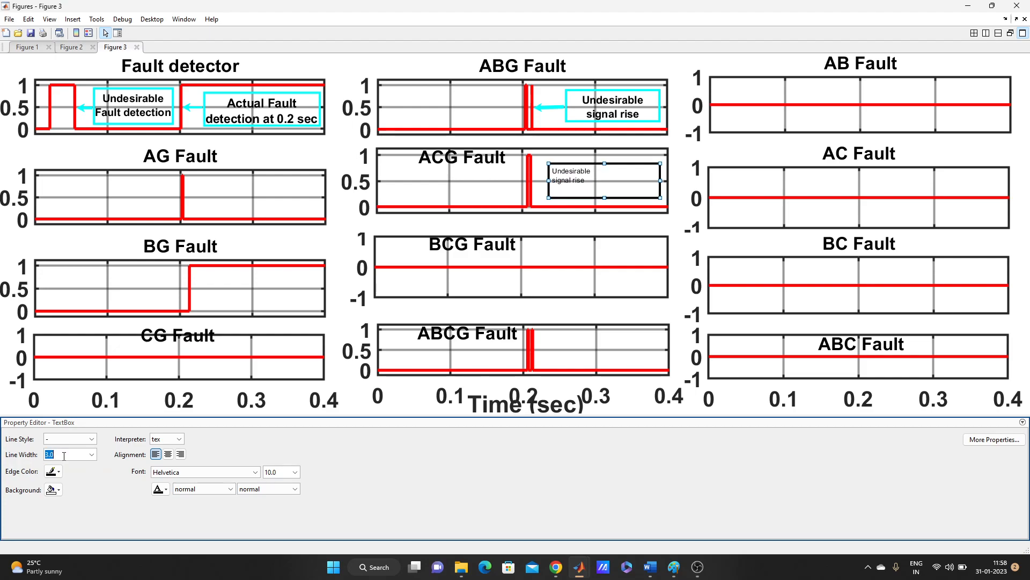
mouse_move(334, 269)
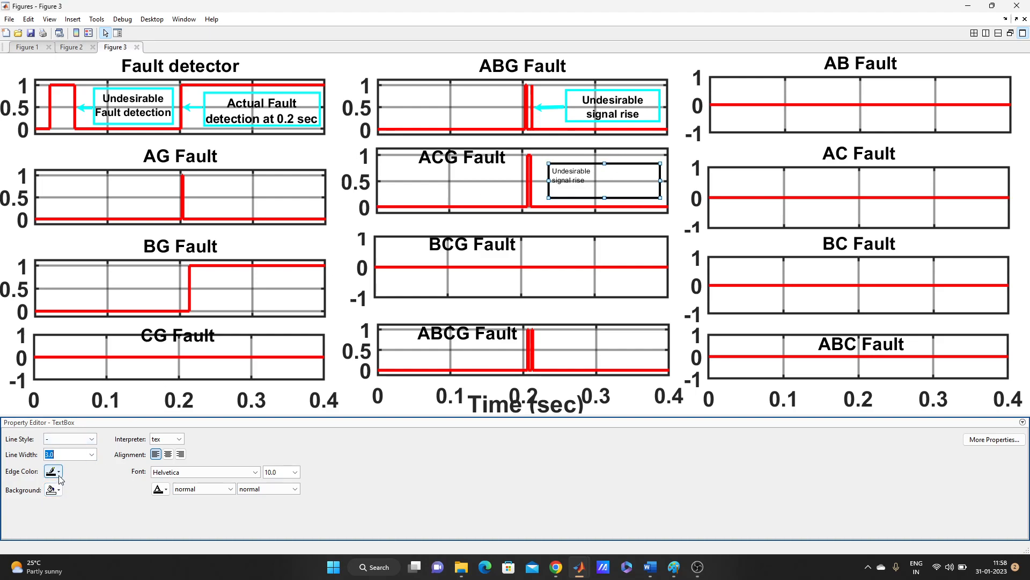
left_click(54, 471)
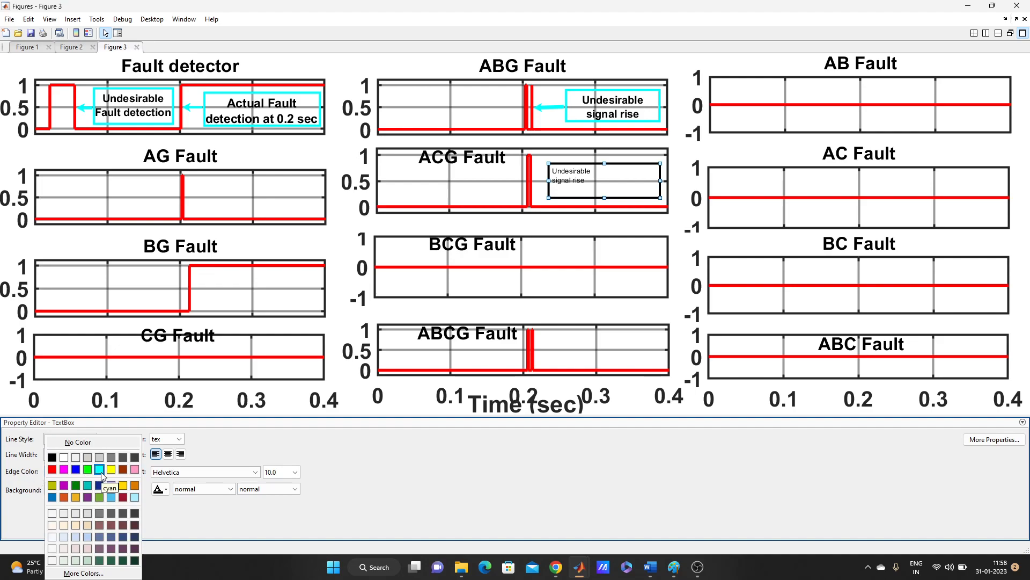
left_click(99, 469)
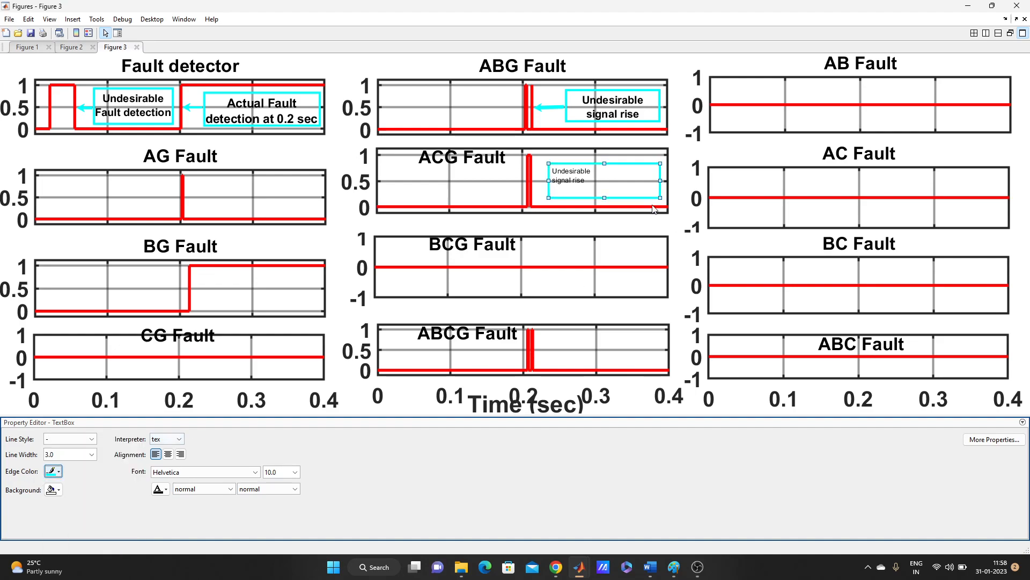
mouse_move(403, 260)
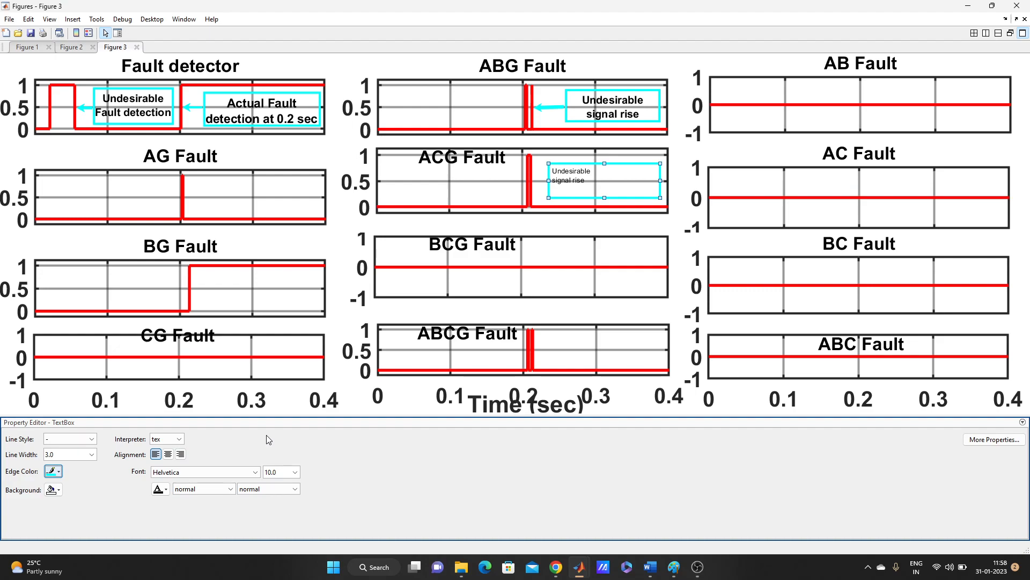
Centre the label text and set the font to Helvetica, size 15
left_click(167, 454)
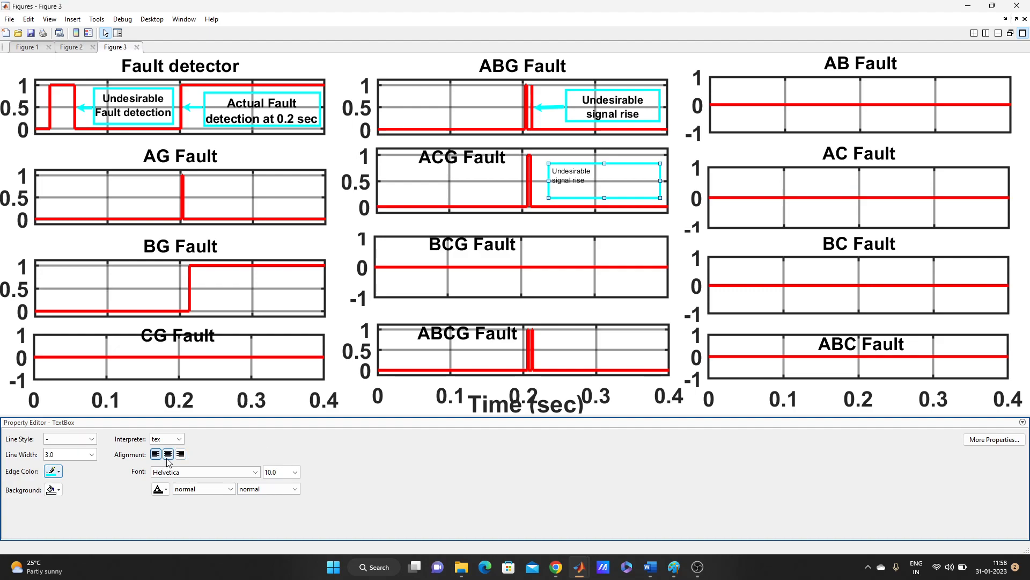
left_click(179, 454)
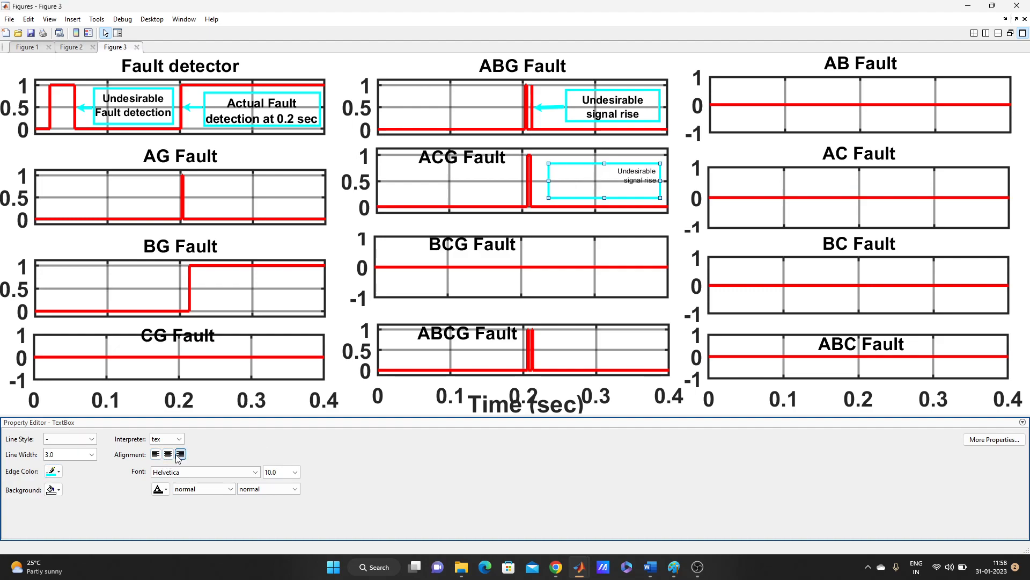
left_click(167, 454)
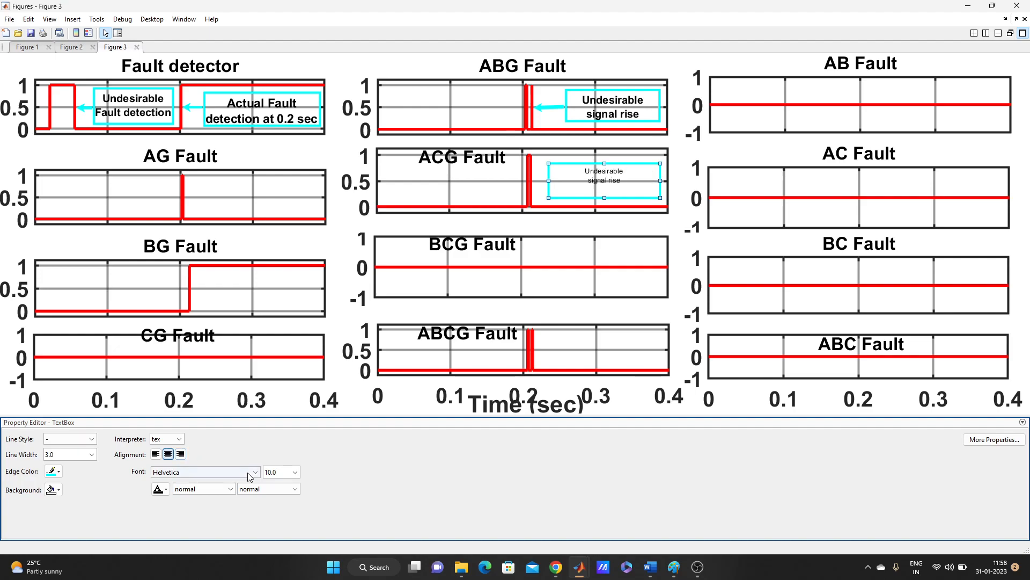
left_click(254, 472)
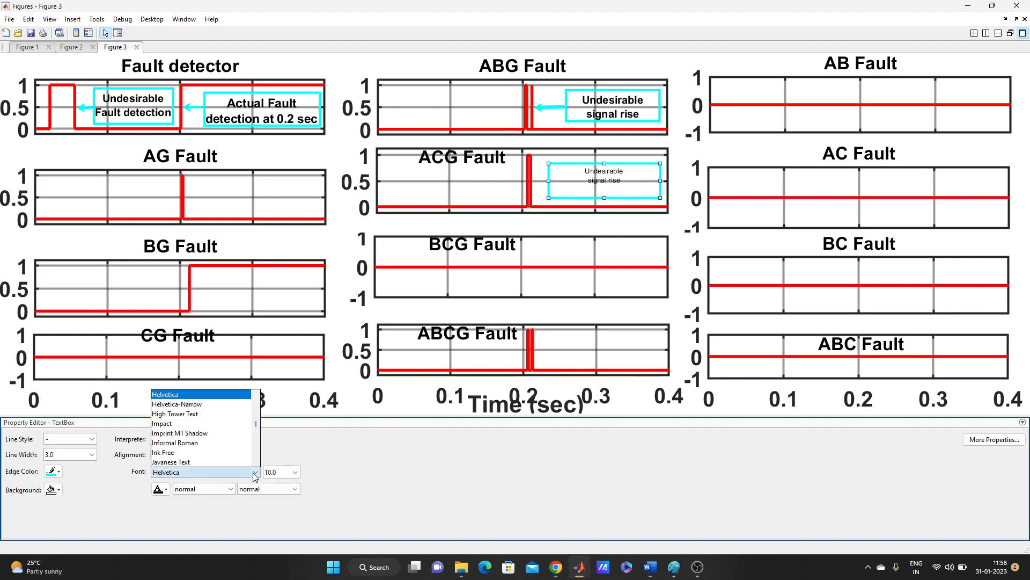
left_click(166, 472)
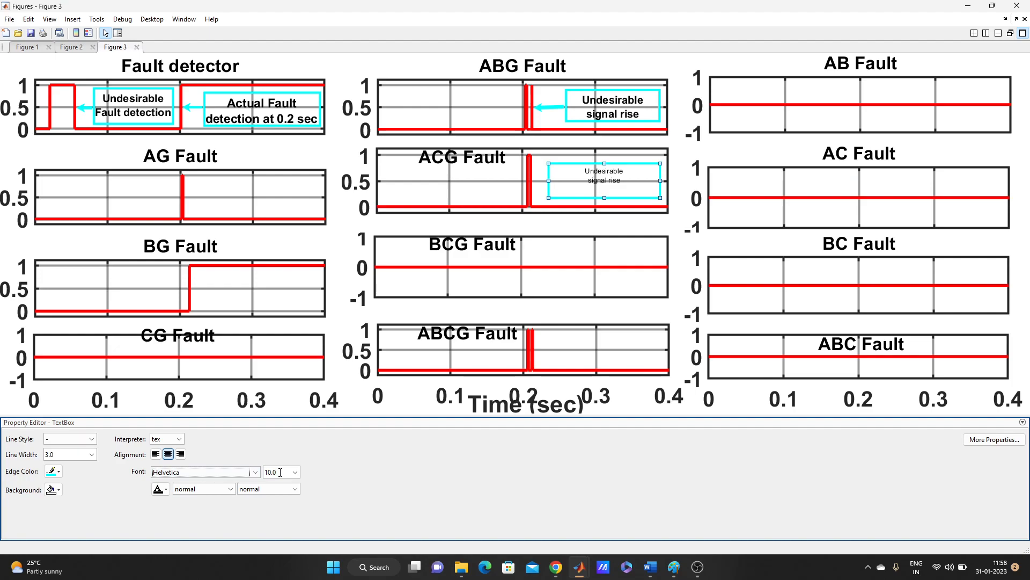
triple_click(270, 471)
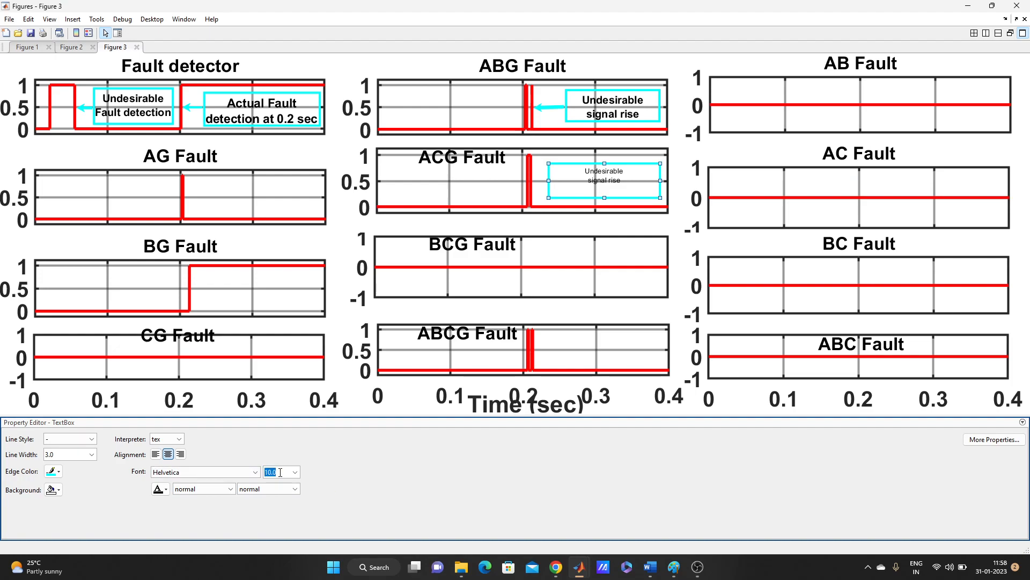
type("15")
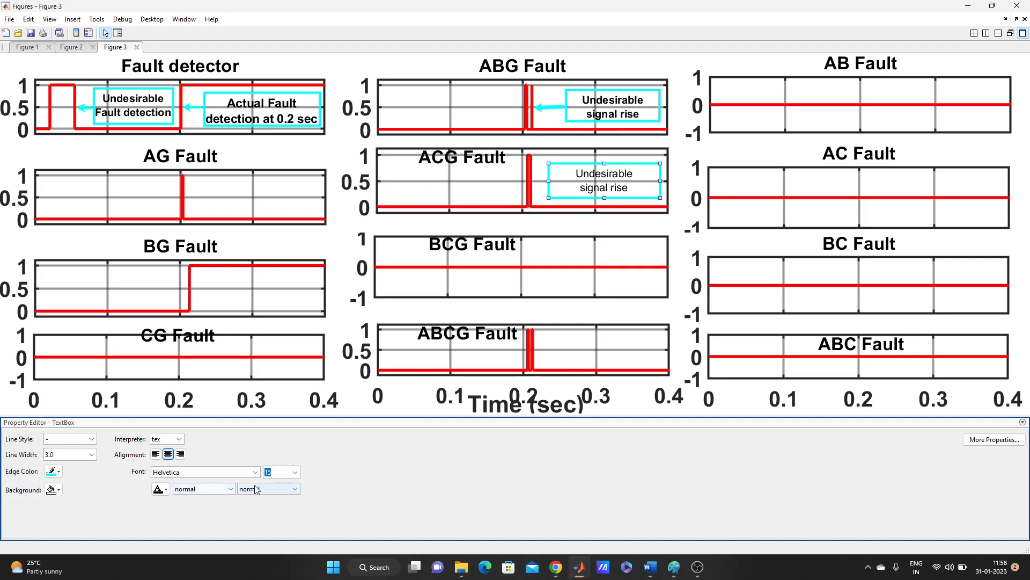
Make the 'Undesirable signal rise' label text bold
left_click(293, 488)
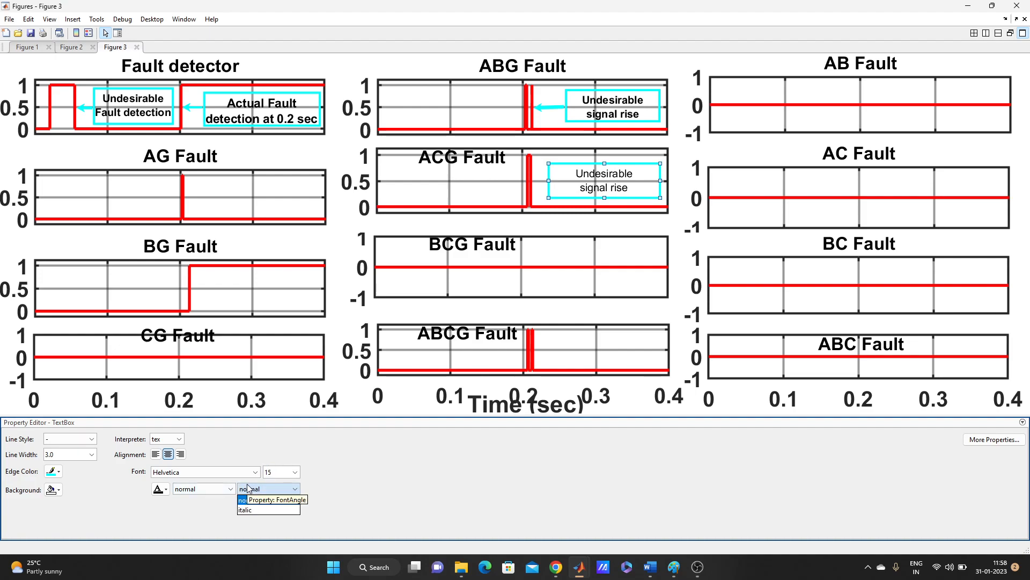
left_click(229, 488)
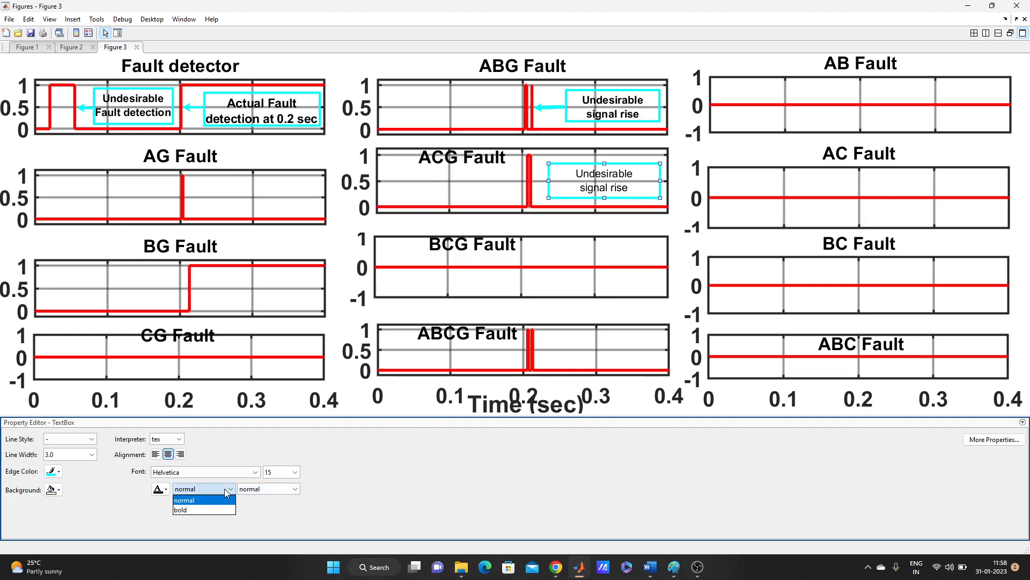
mouse_move(205, 510)
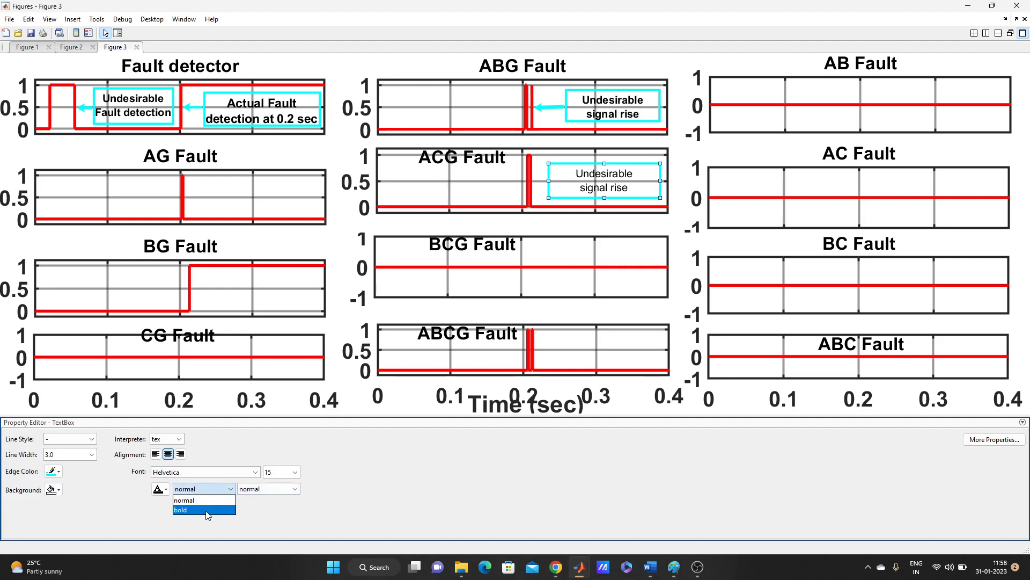
left_click(181, 510)
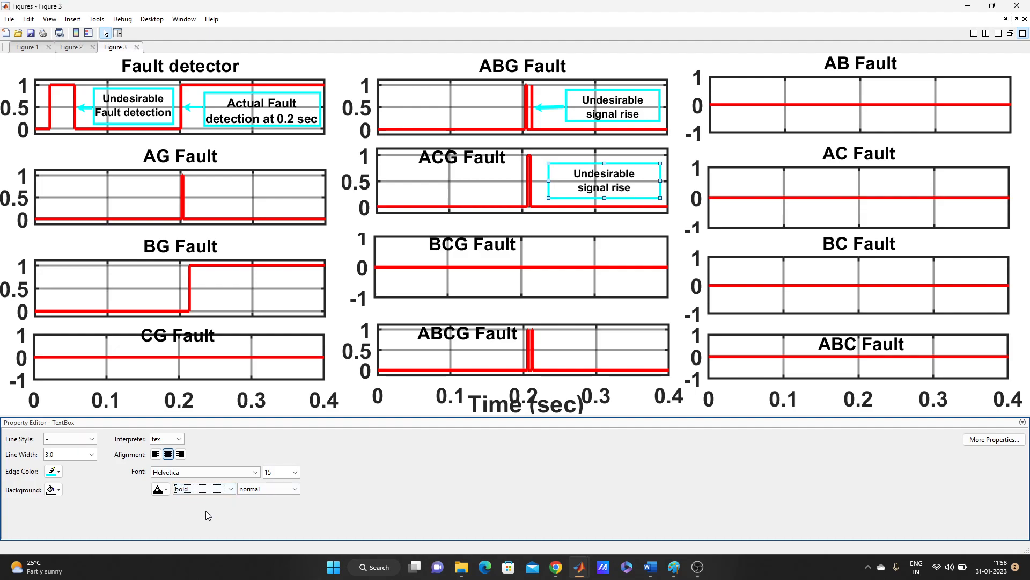
left_click(59, 489)
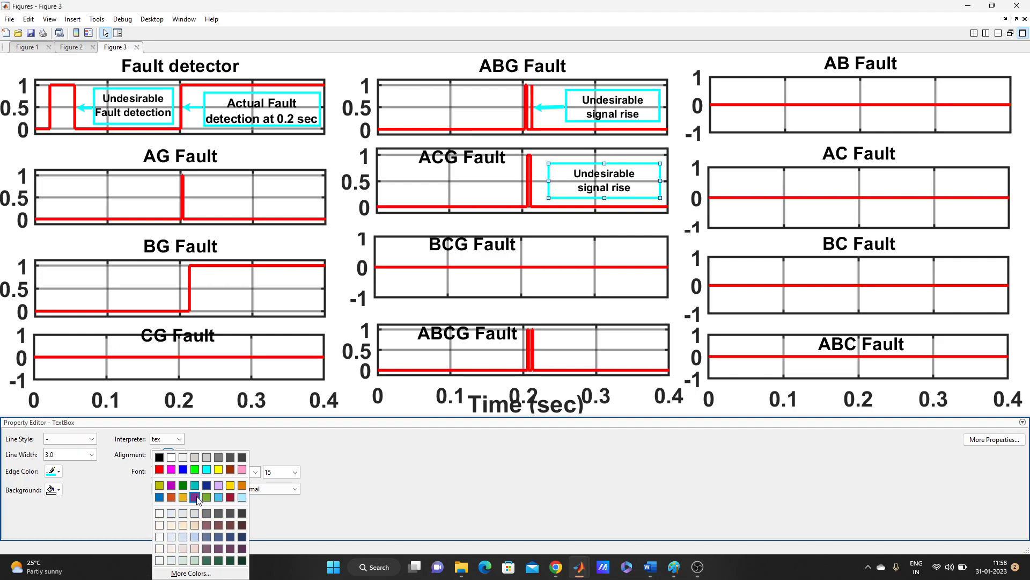
left_click(194, 497)
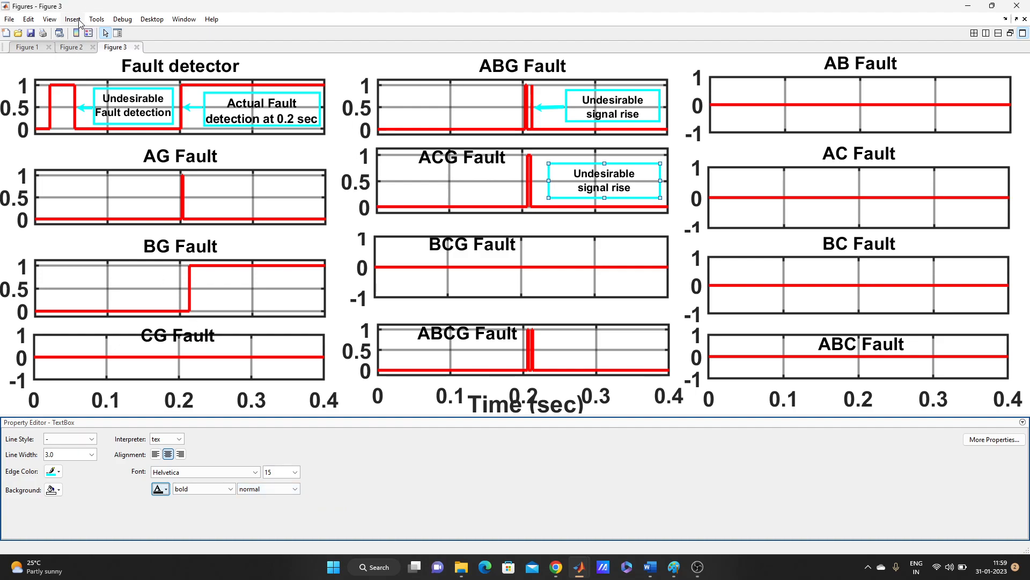
Add a thick black arrow from the text box to the ACG Fault spike
left_click(73, 19)
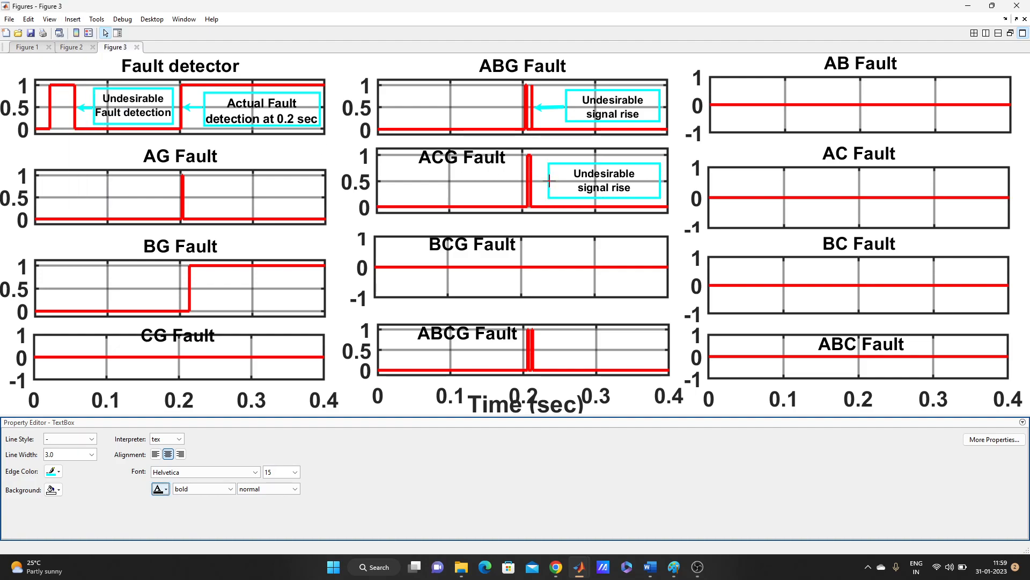
left_click(533, 181)
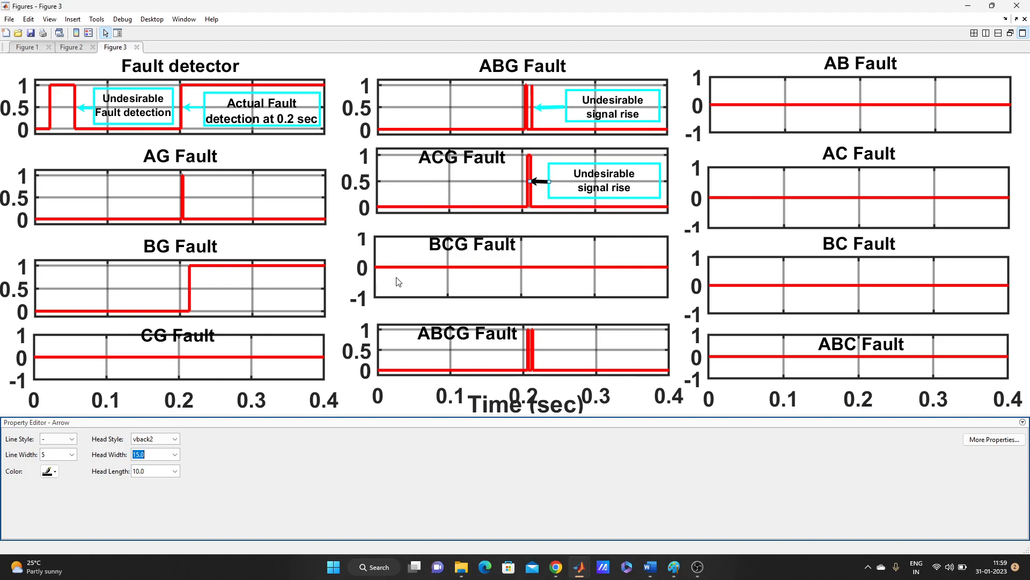
left_click(55, 471)
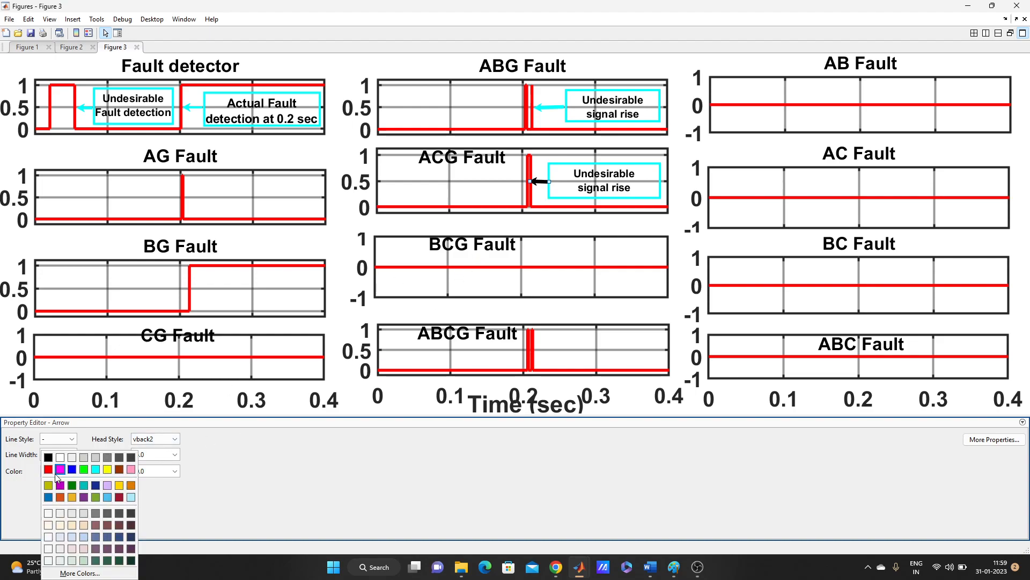